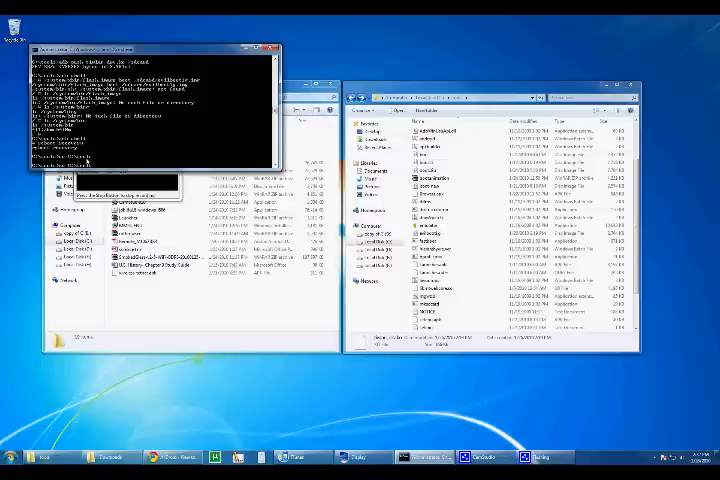
Step: Run adb push to copy the evilboot image from the tools folder to /sdcard on the phone
type("text")
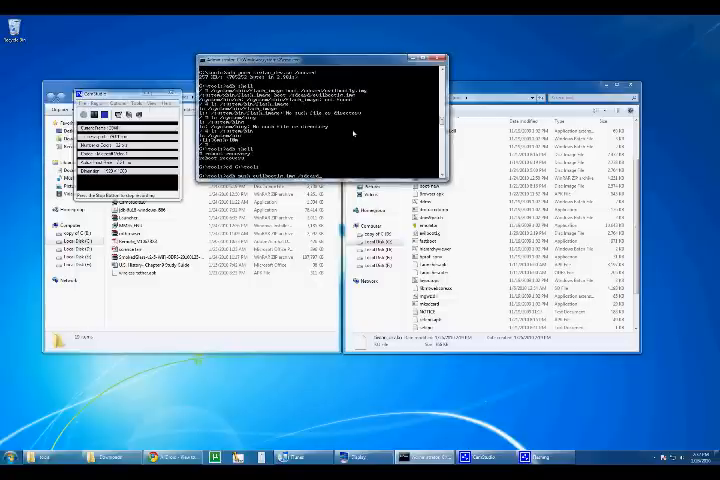
key("Return")
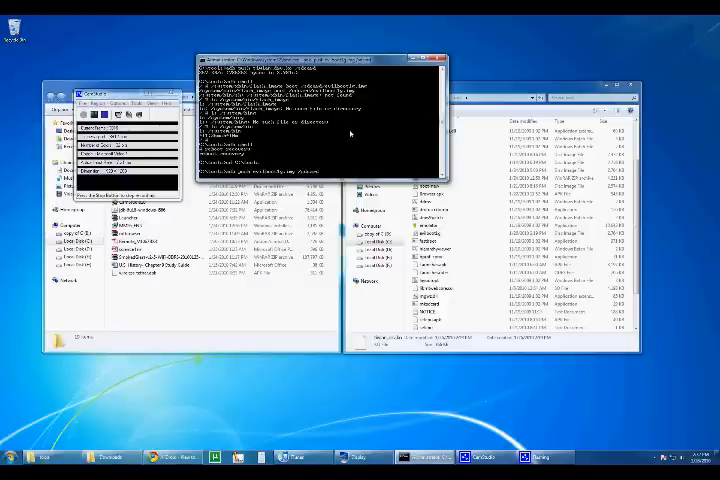
key("Return")
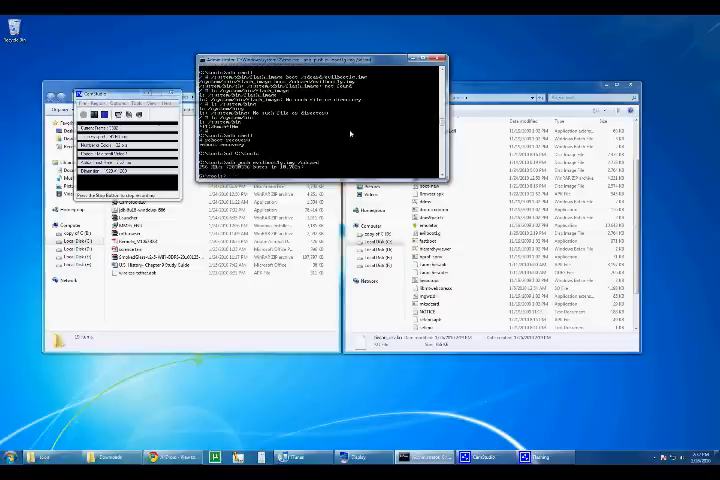